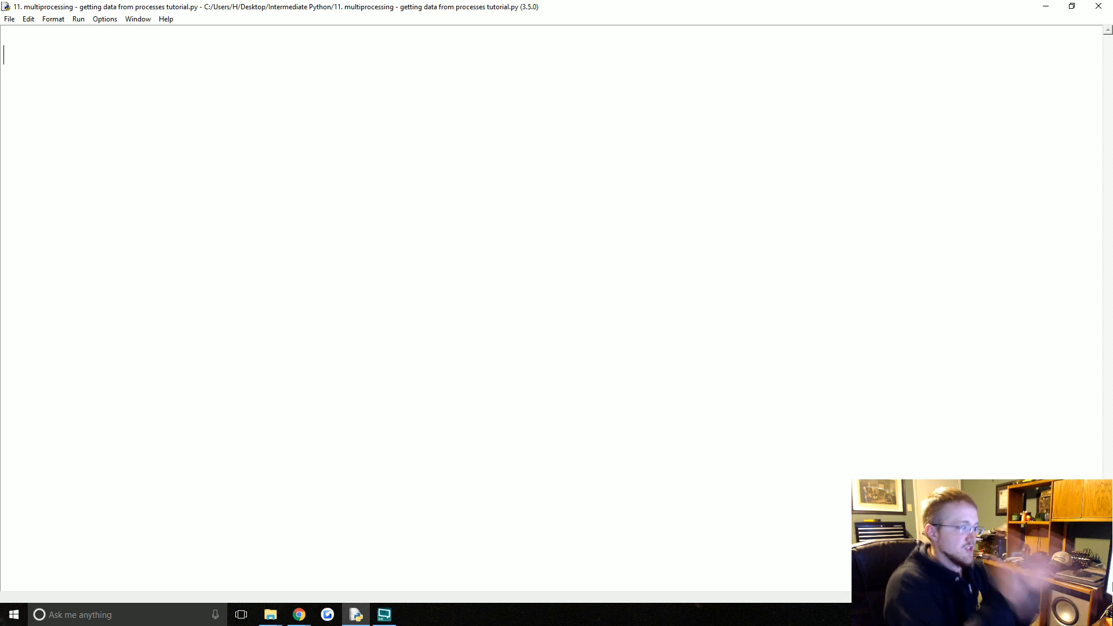
- Begin the script with 'from multiprocessing import Pool'
text(from multiprocessing import Pool)
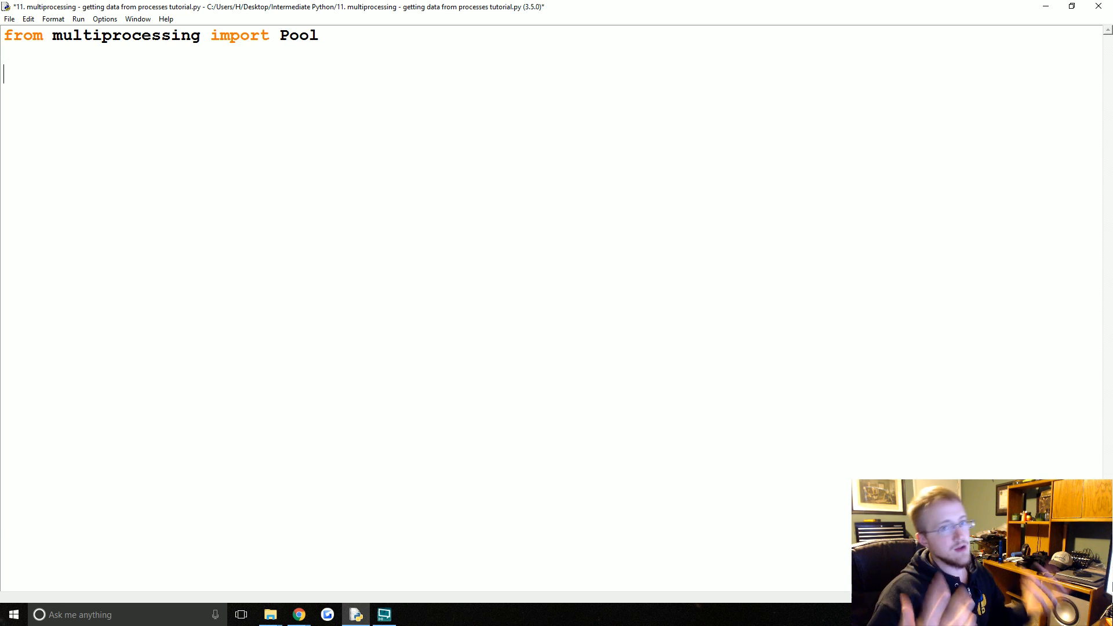
- Define job(num) returning num * 2 and start the __main__ guard with p = Pool
text(def job(num):)
text(p = Poo)
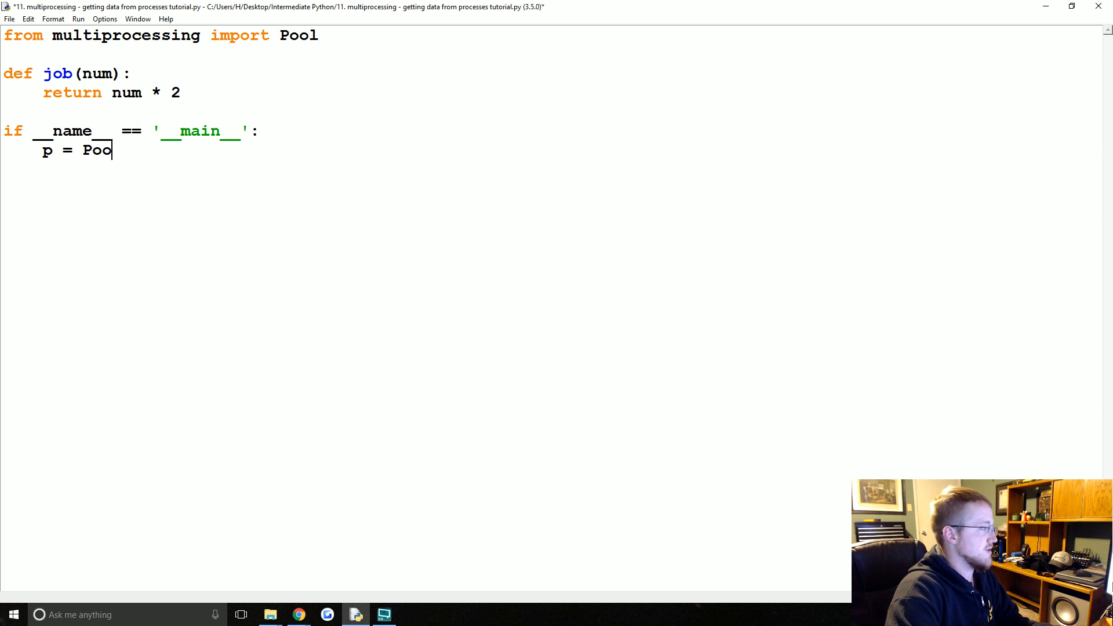
key(F5)
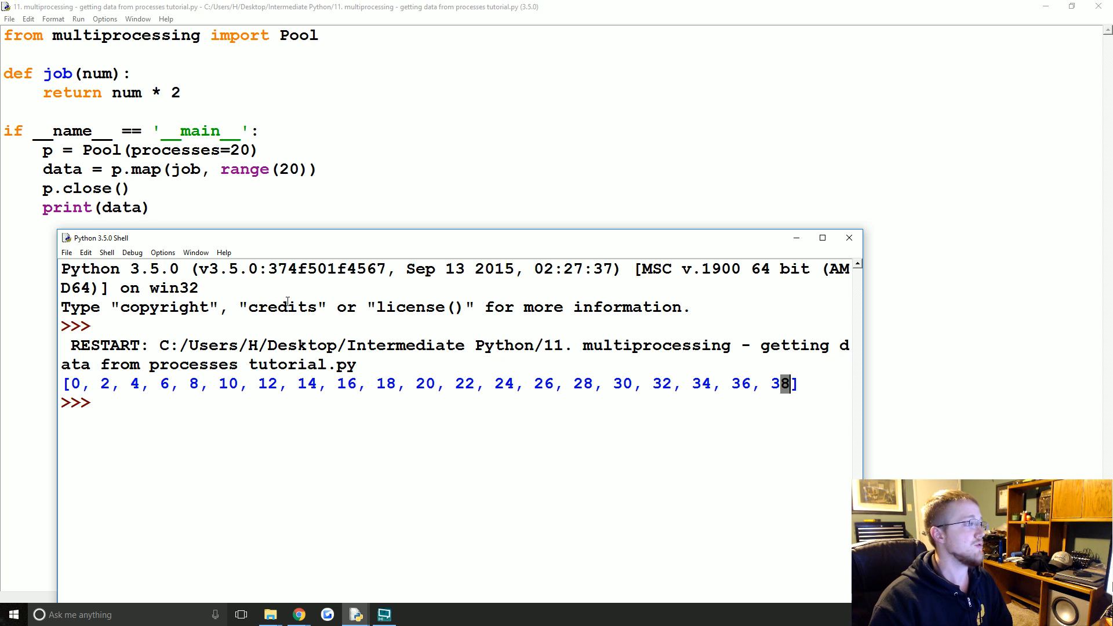